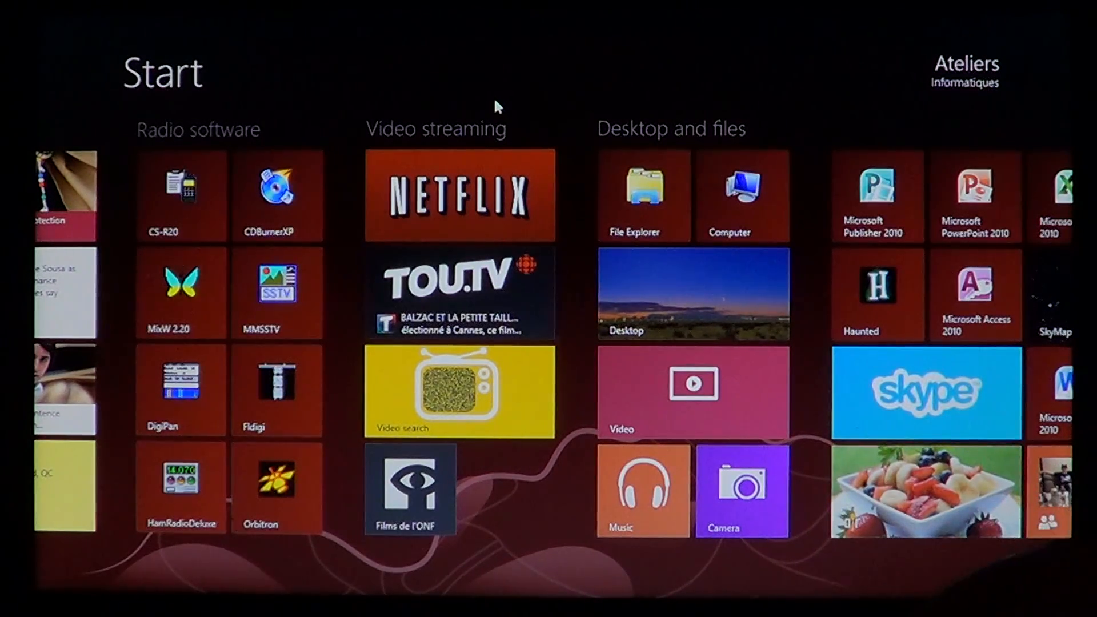
Step: Press Ctrl+Alt+Del to bring up the Windows security options screen
key(ctrl+alt+delete)
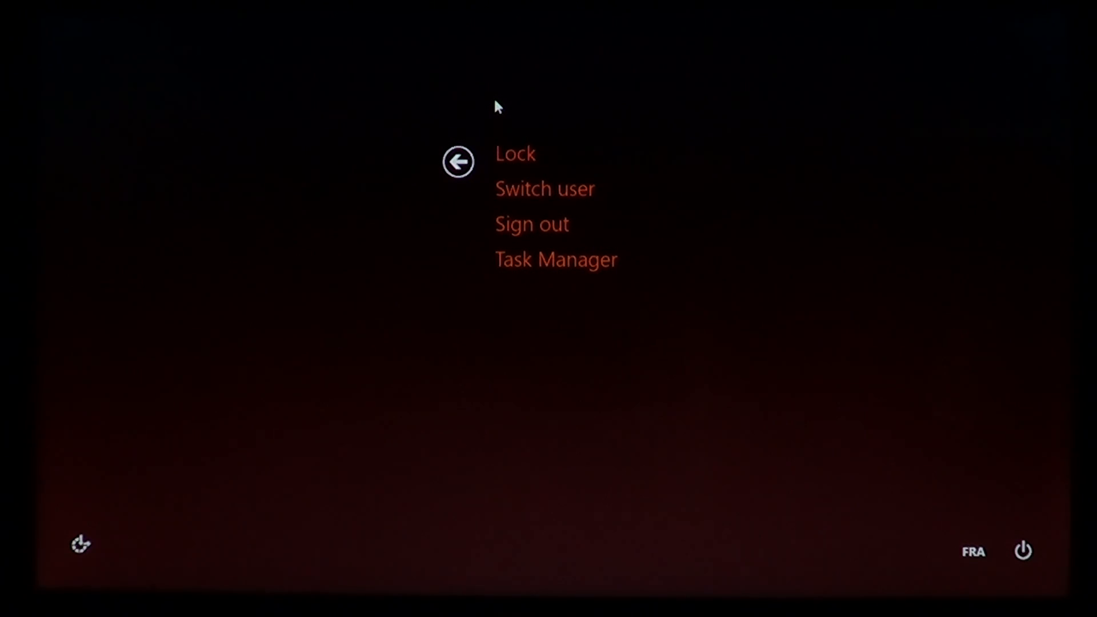
mouse_move(535, 268)
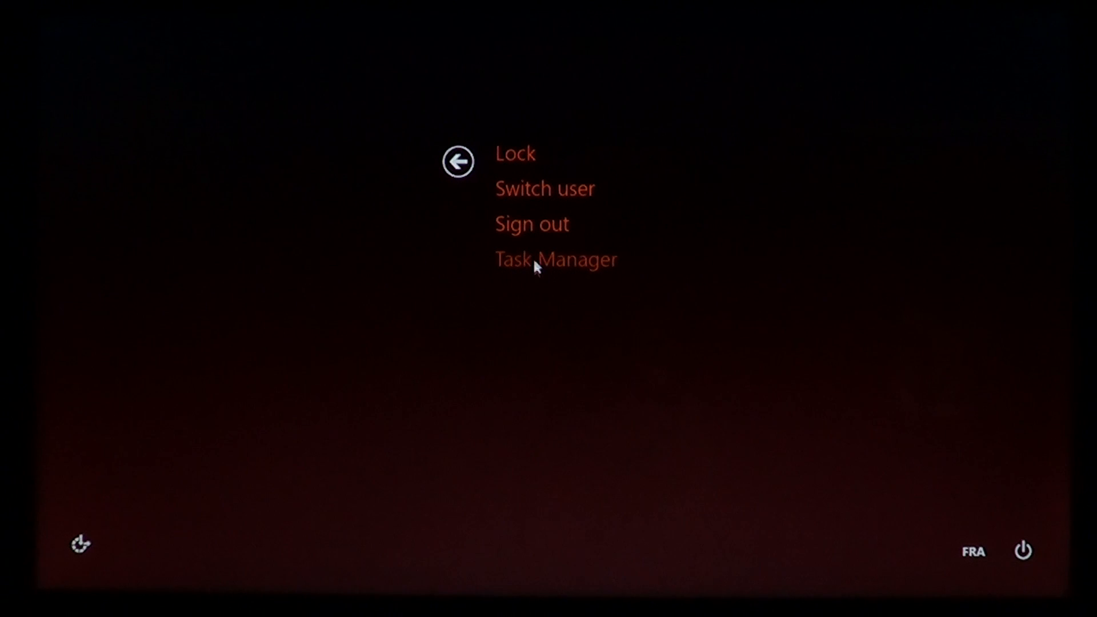
mouse_move(537, 236)
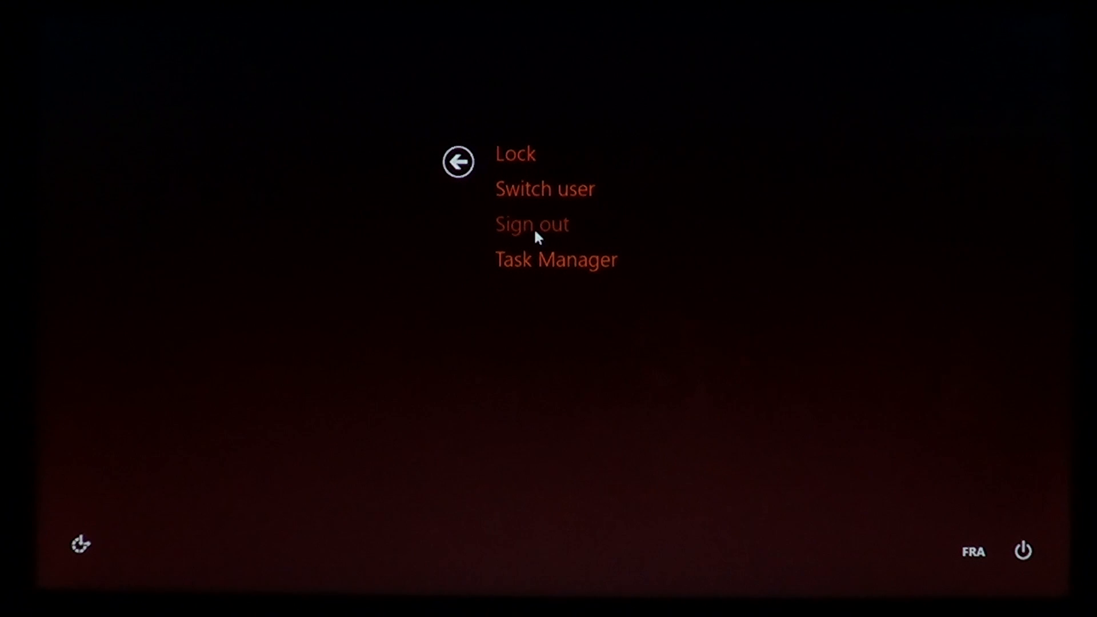
mouse_move(544, 271)
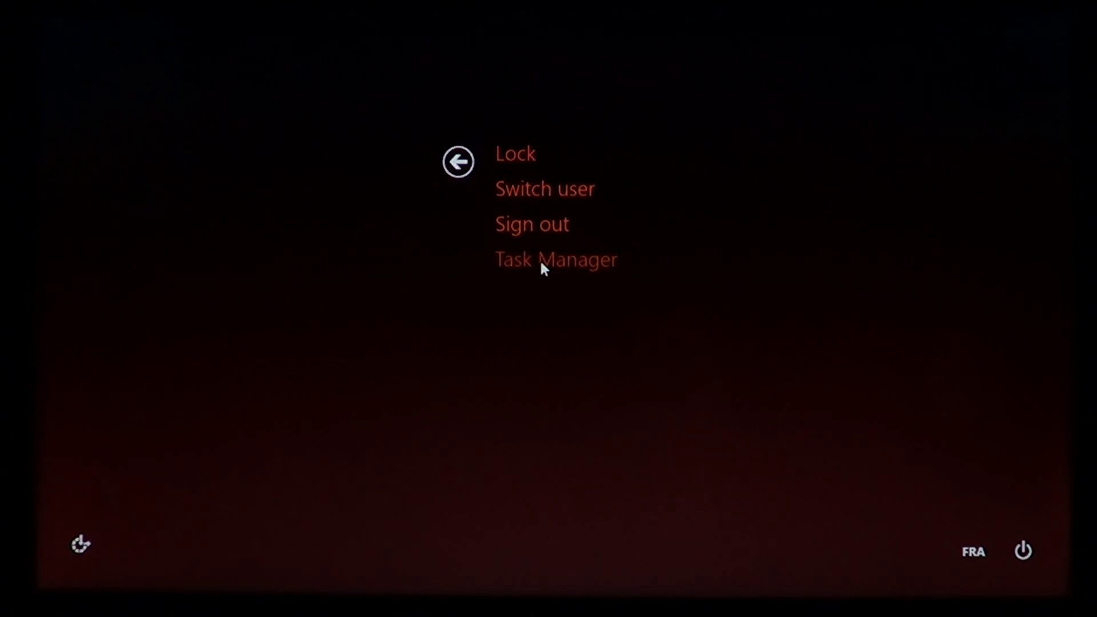
Step: Launch Task Manager and select Internet Explorer in the process list
click(554, 260)
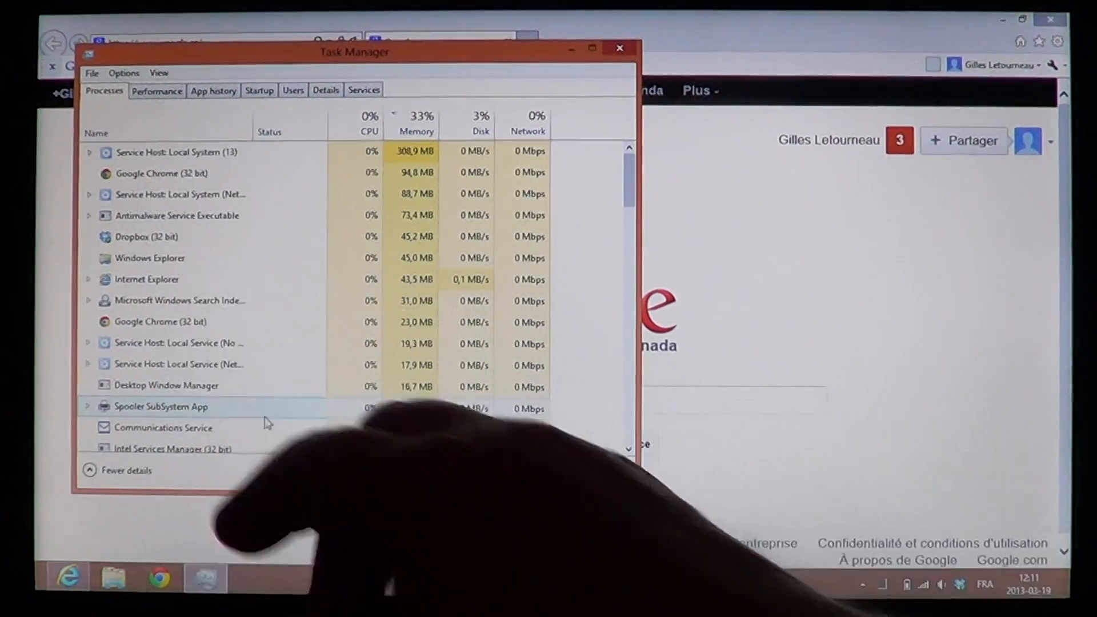
click(146, 278)
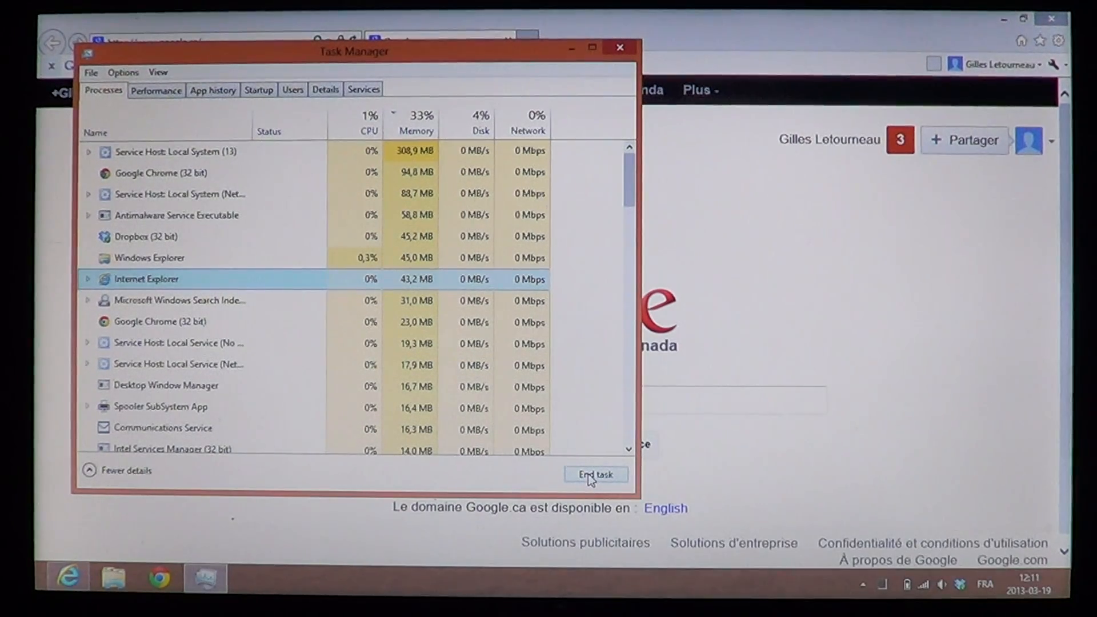
Step: End the Internet Explorer task and close Task Manager
click(594, 474)
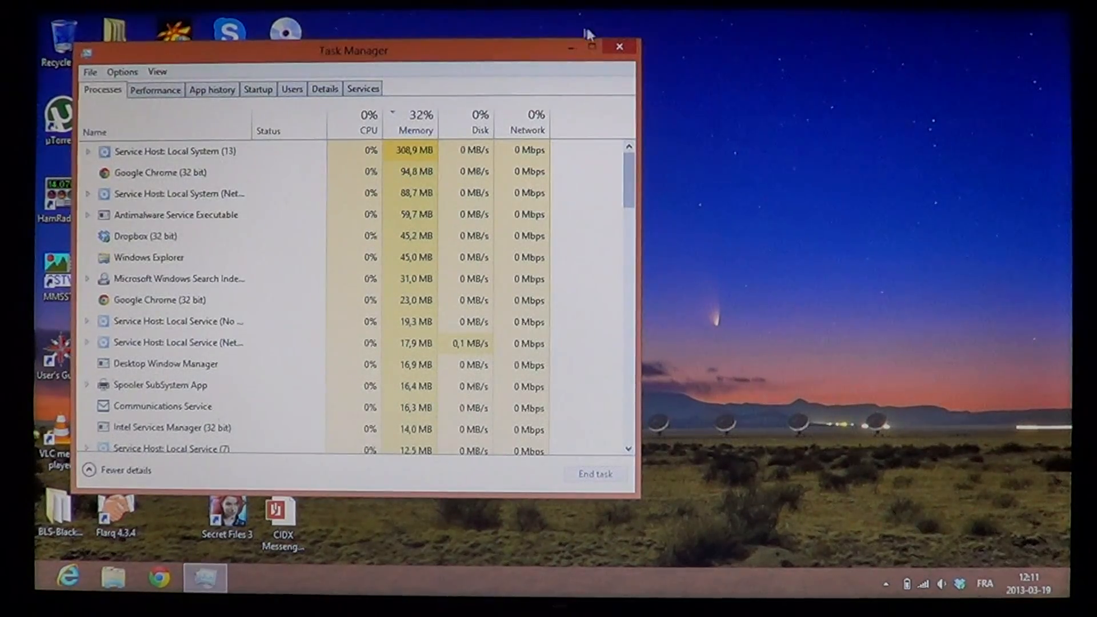
click(618, 46)
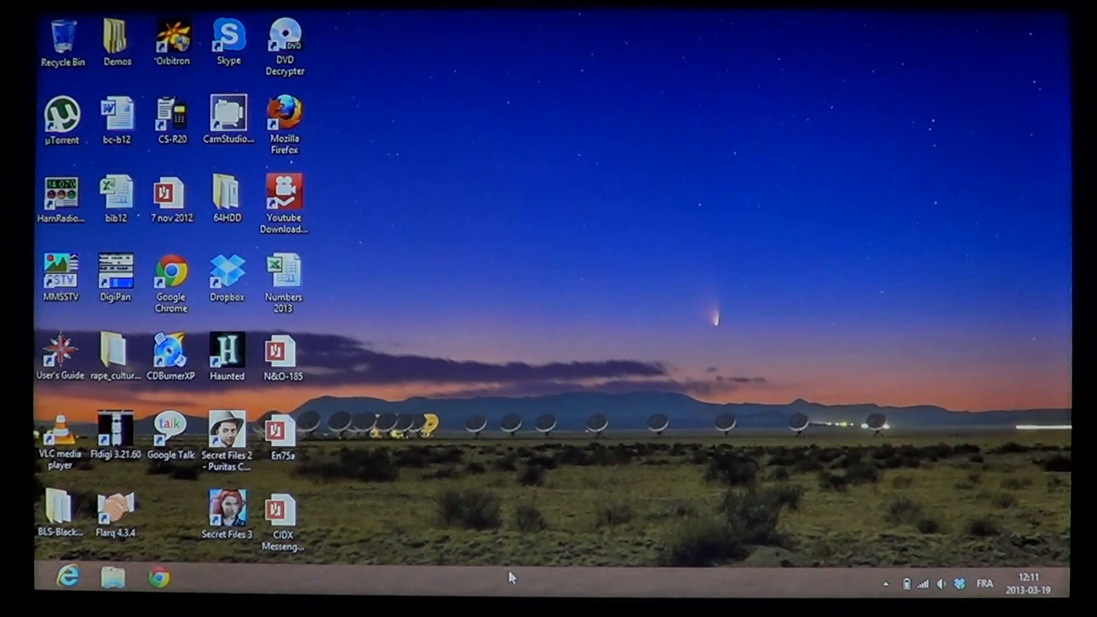
mouse_move(509, 592)
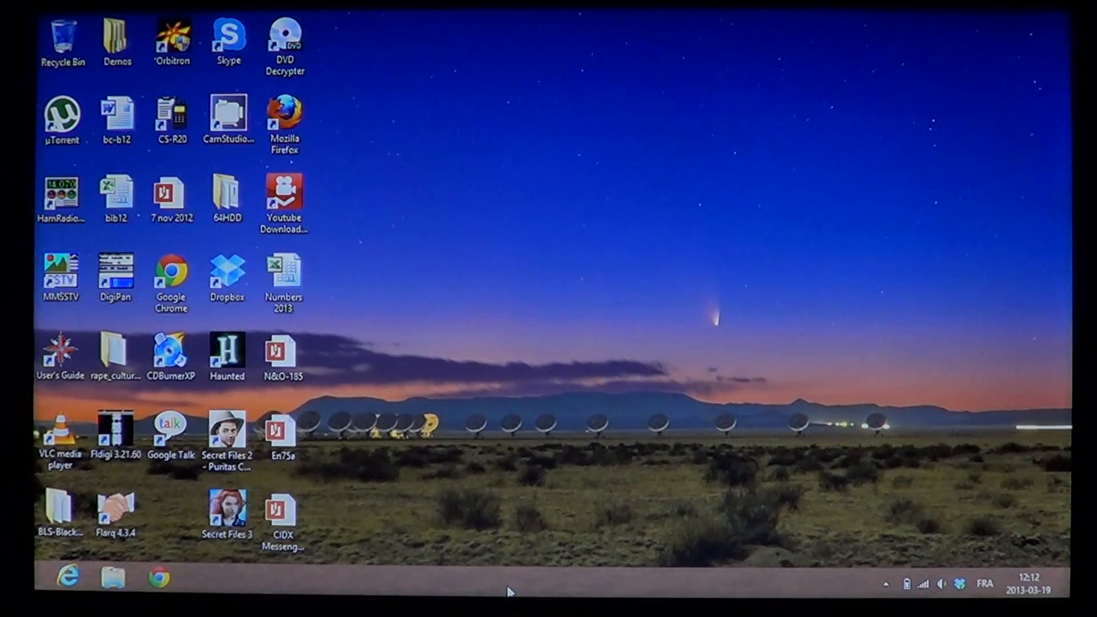
Step: Launch Task Manager from the taskbar's right-click menu
right_click(509, 591)
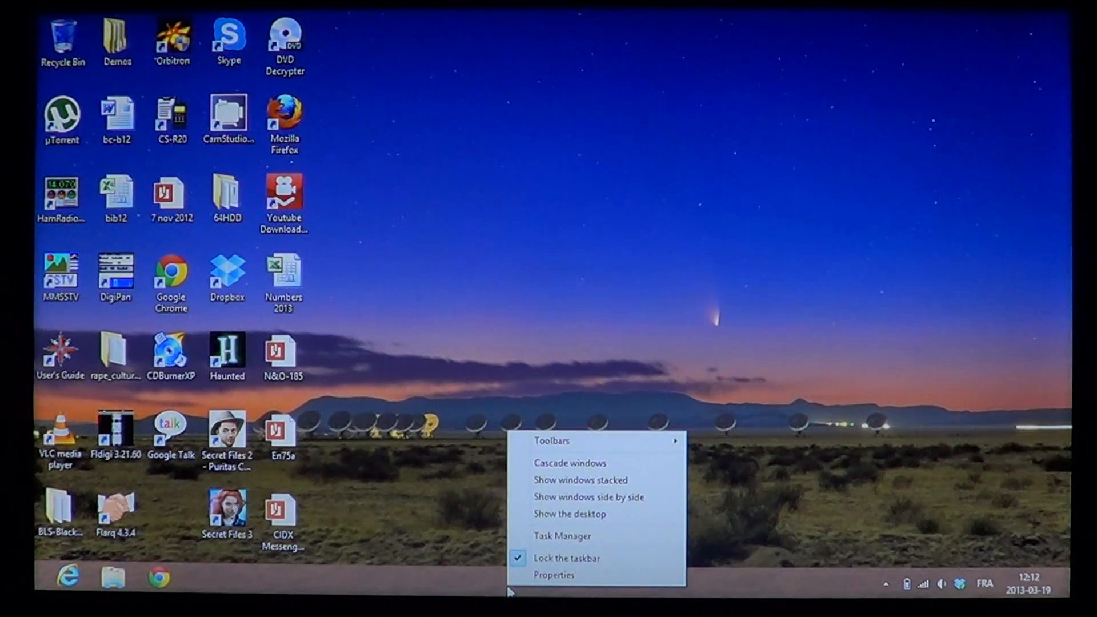
mouse_move(561, 536)
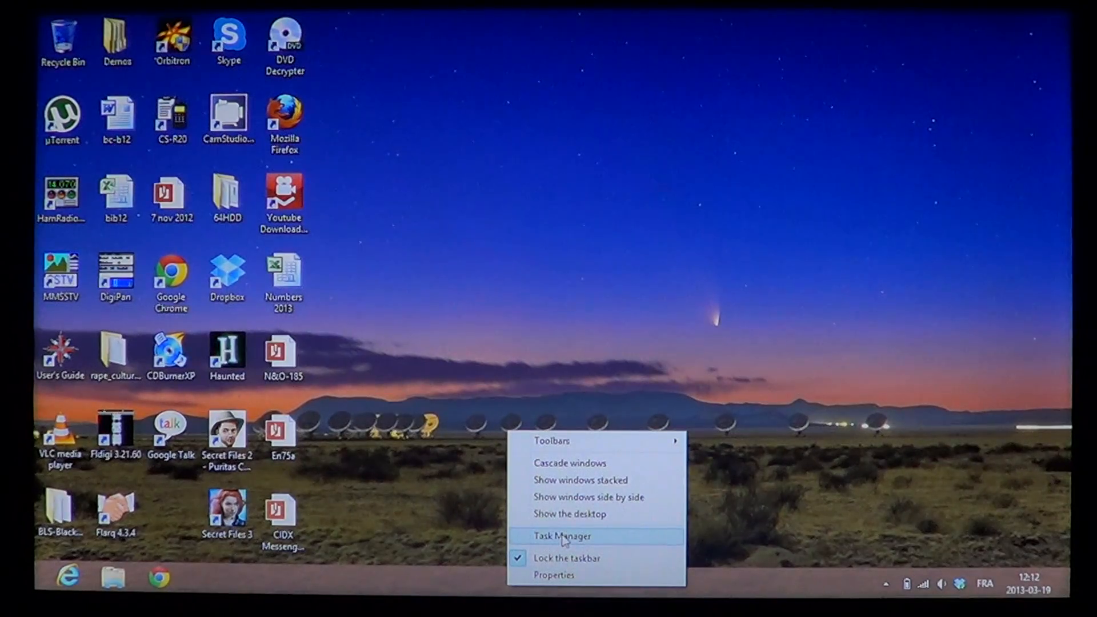
click(561, 535)
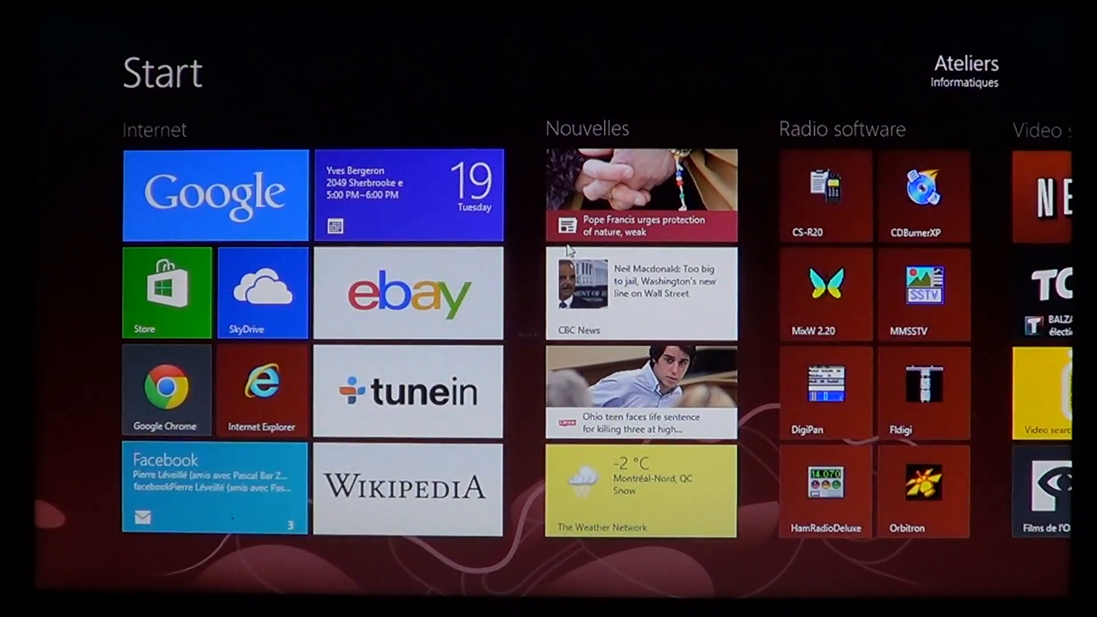
Step: Search Settings for 'task' in the Search charm and launch Task Manager
scroll(right, 3)
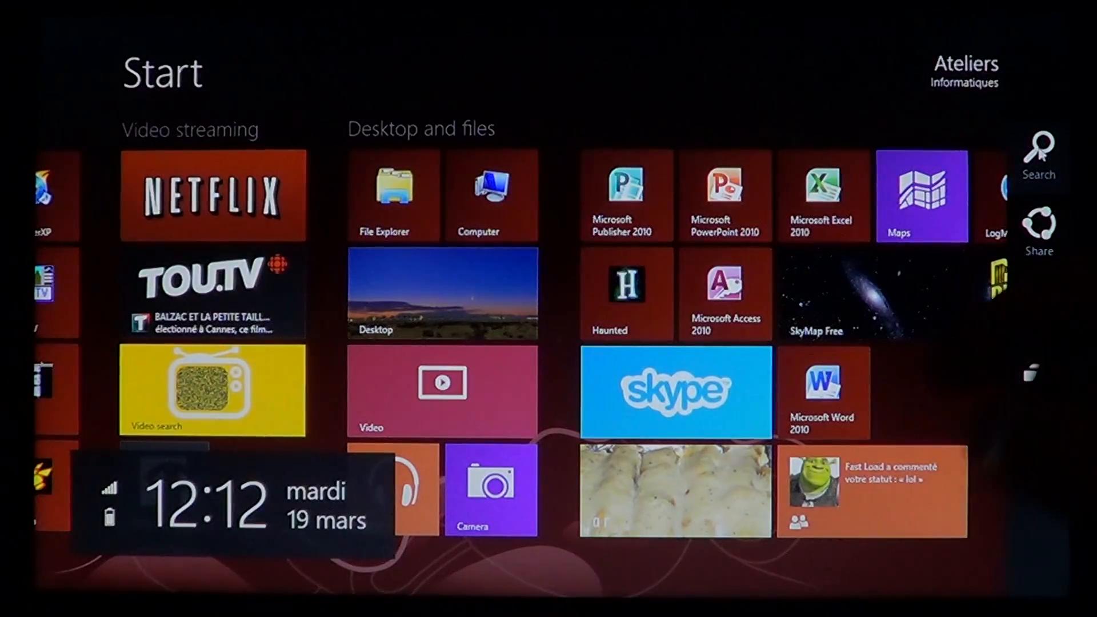
click(1037, 150)
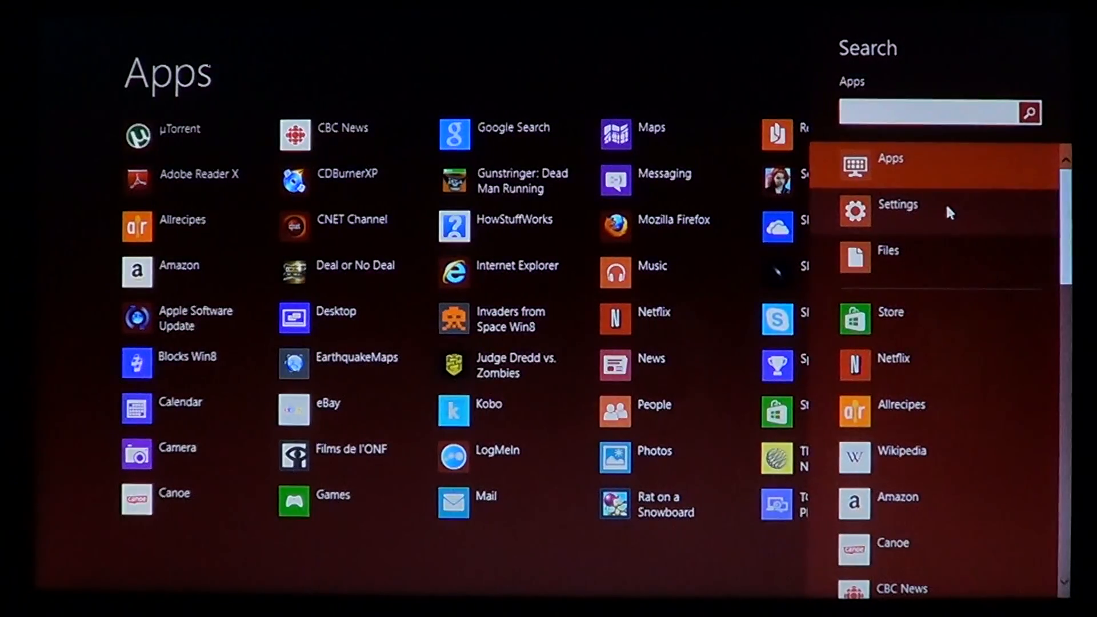
click(897, 204)
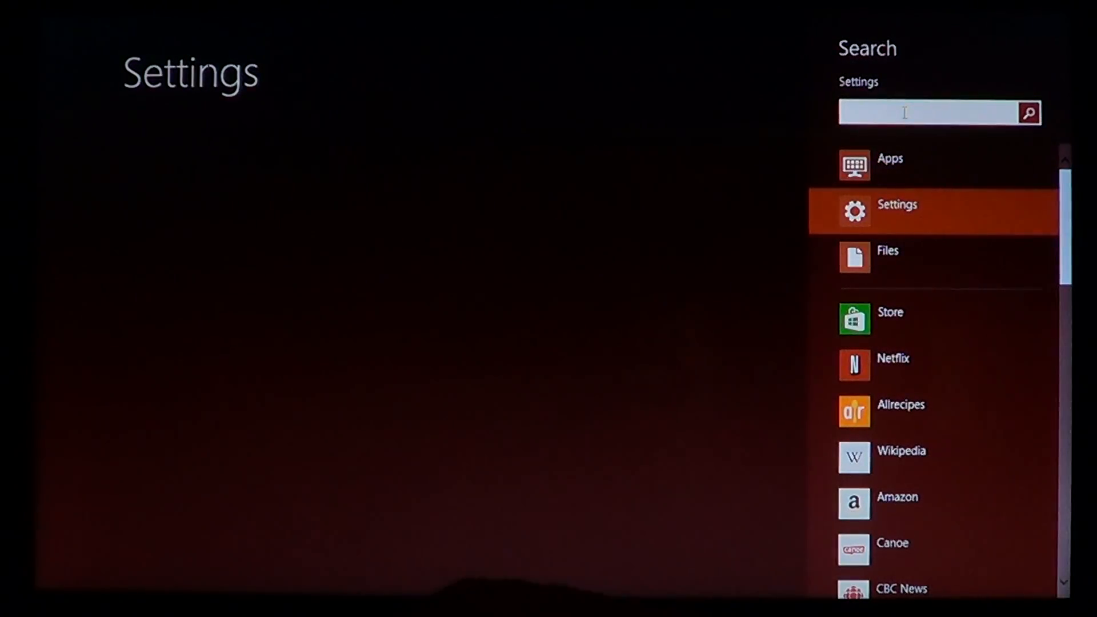
text(tas)
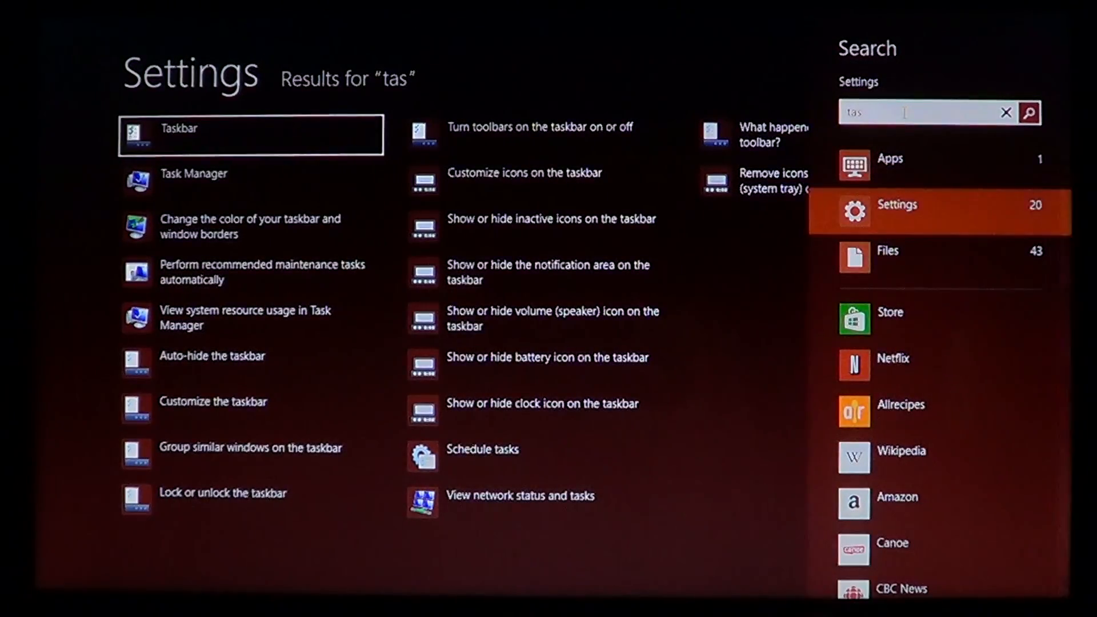
text(k)
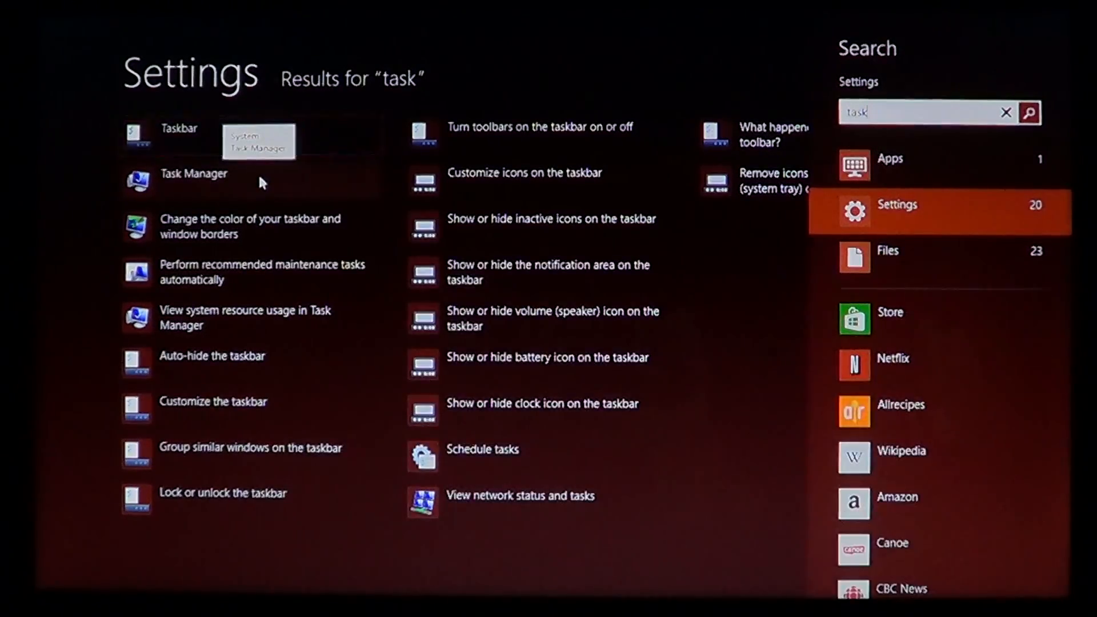
click(194, 174)
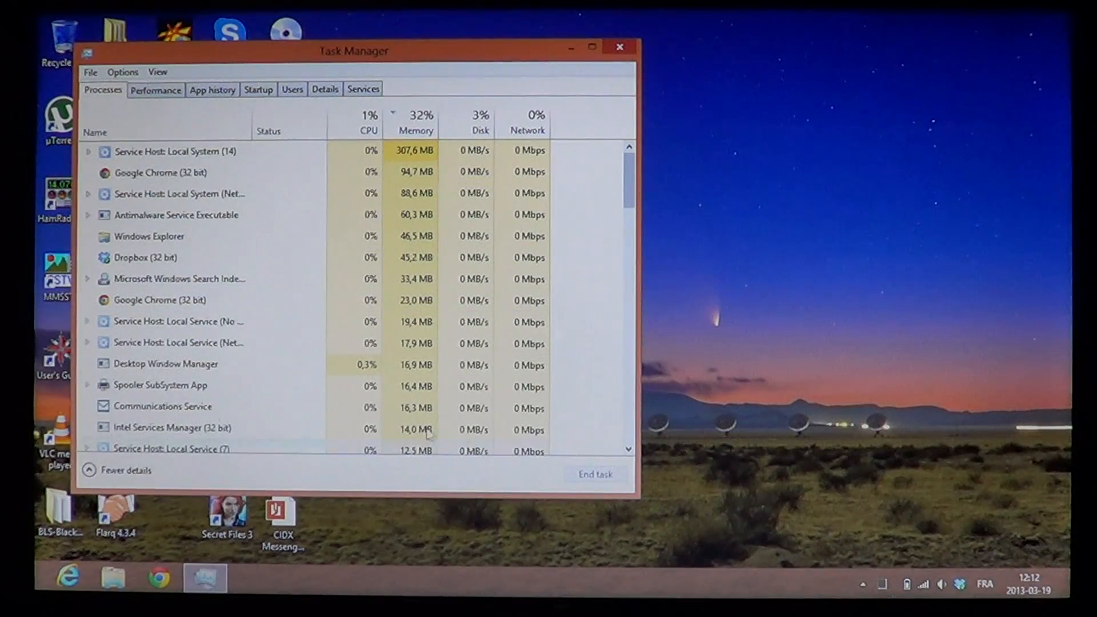
Step: Select Desktop Window Manager in the process list, then return to Start
click(165, 364)
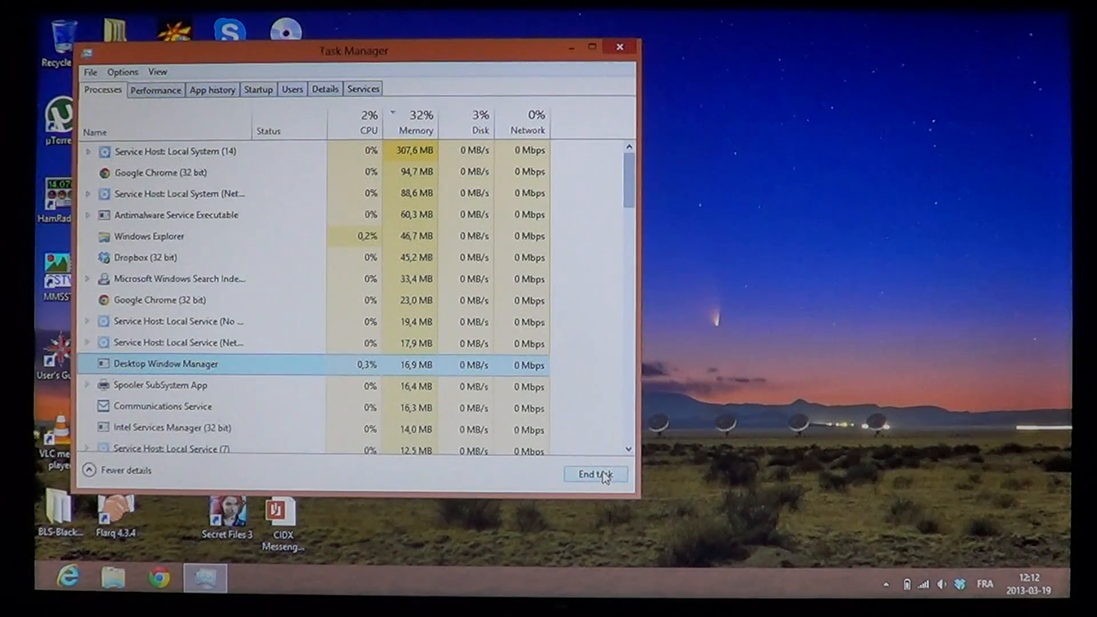
mouse_move(839, 242)
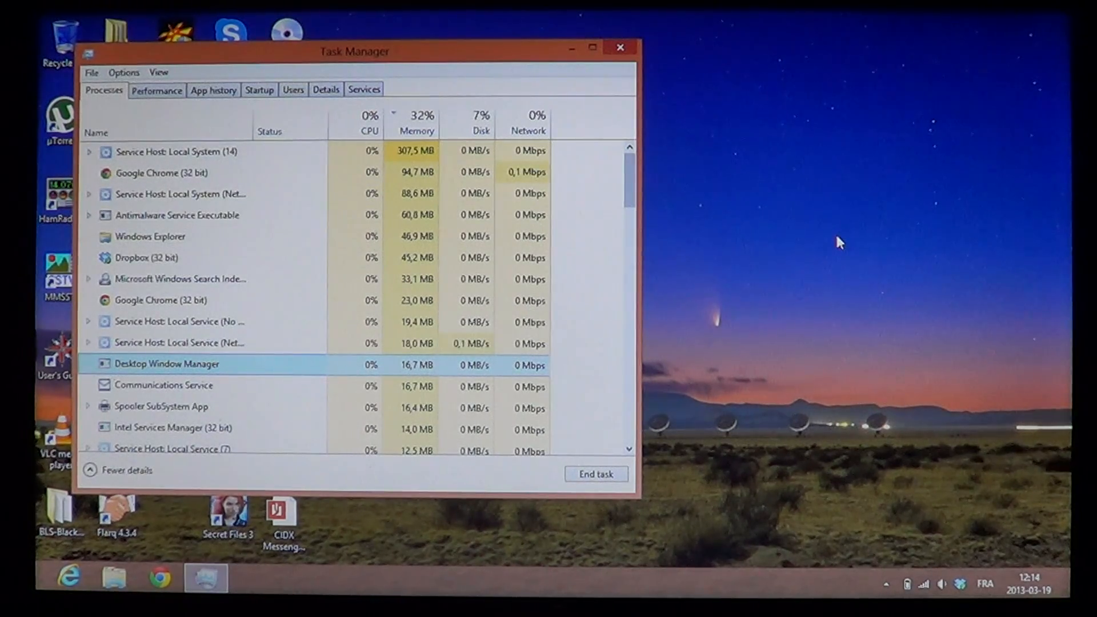
key(Super)
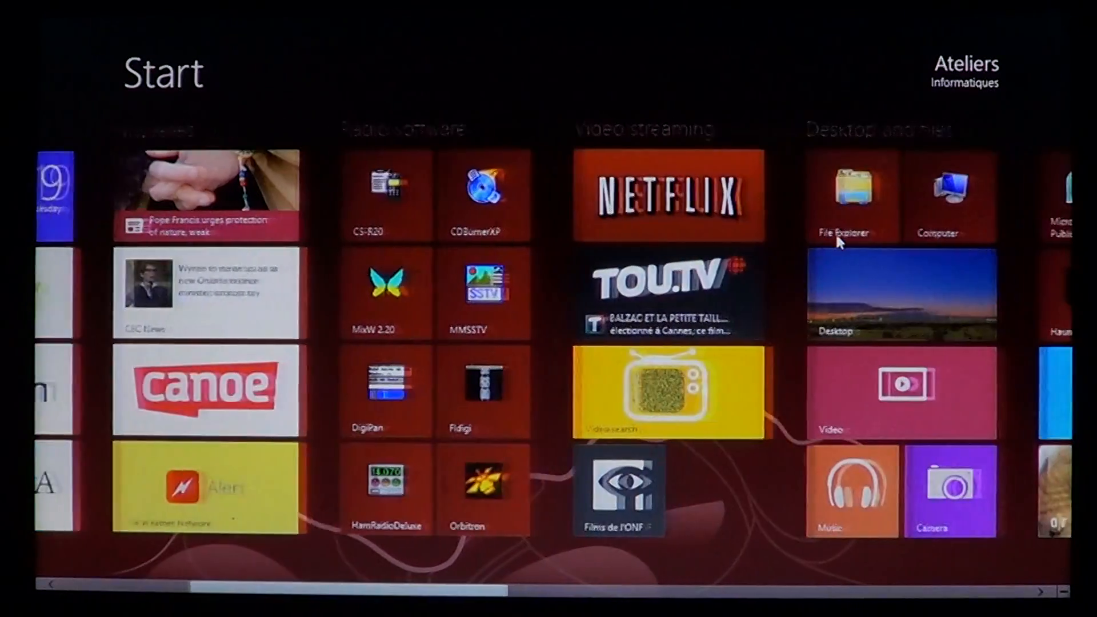